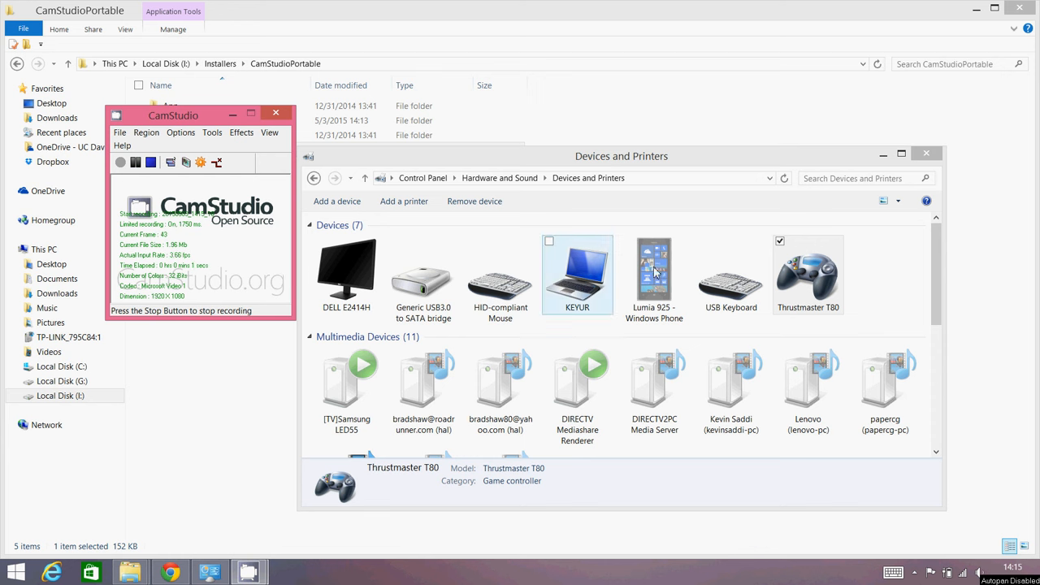
# Reach the Thrustmaster T80 properties Test page via Game controller settings in Devices and Printers.
pyautogui.rightClick(807, 273)
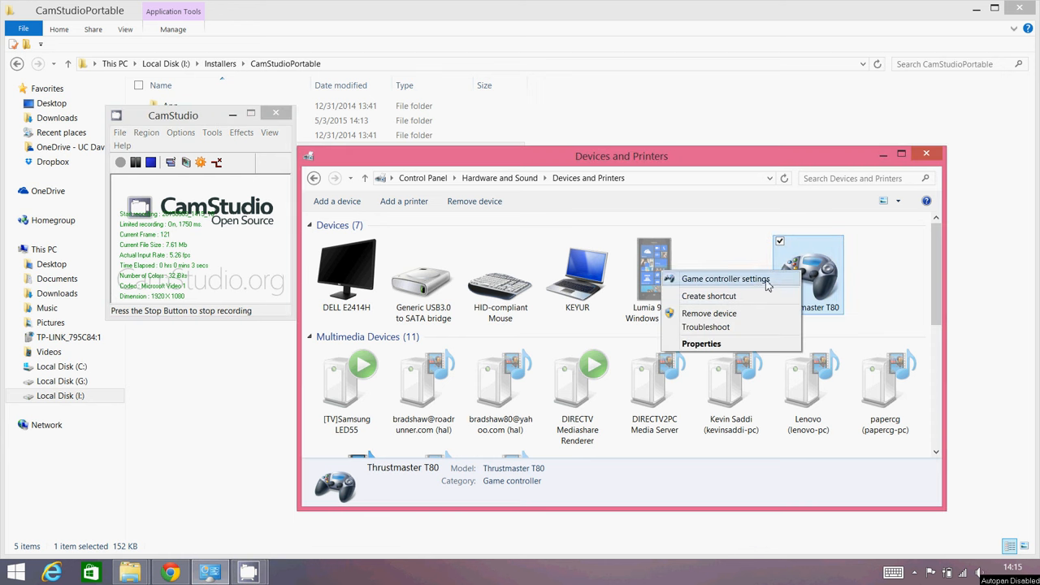
pyautogui.click(724, 278)
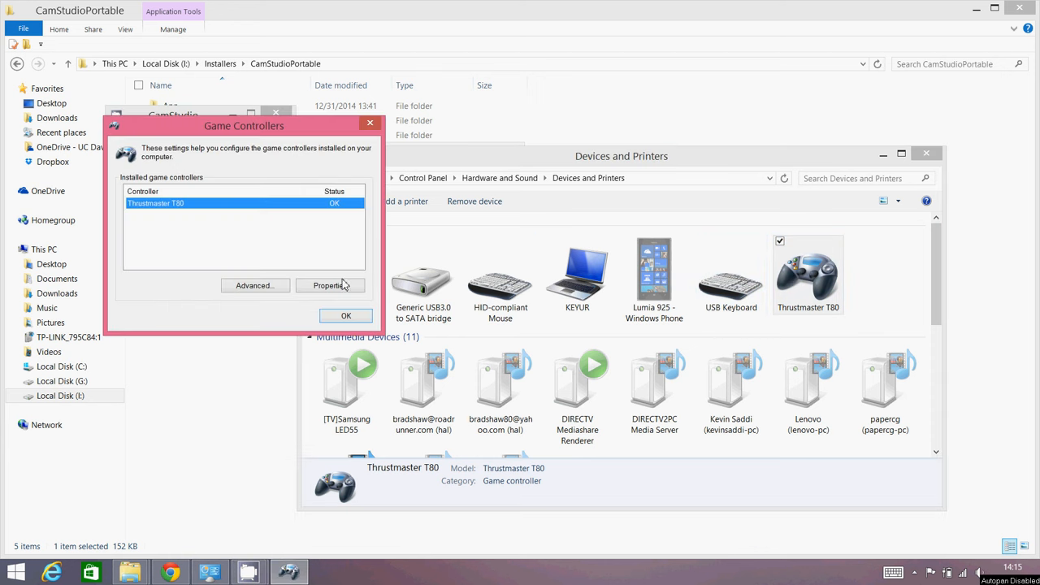
pyautogui.click(328, 286)
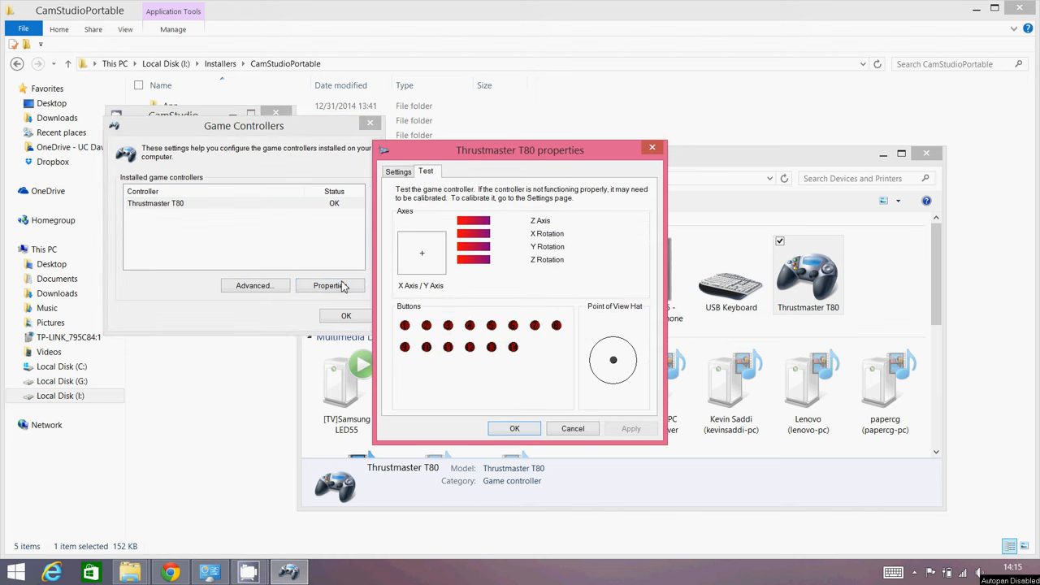